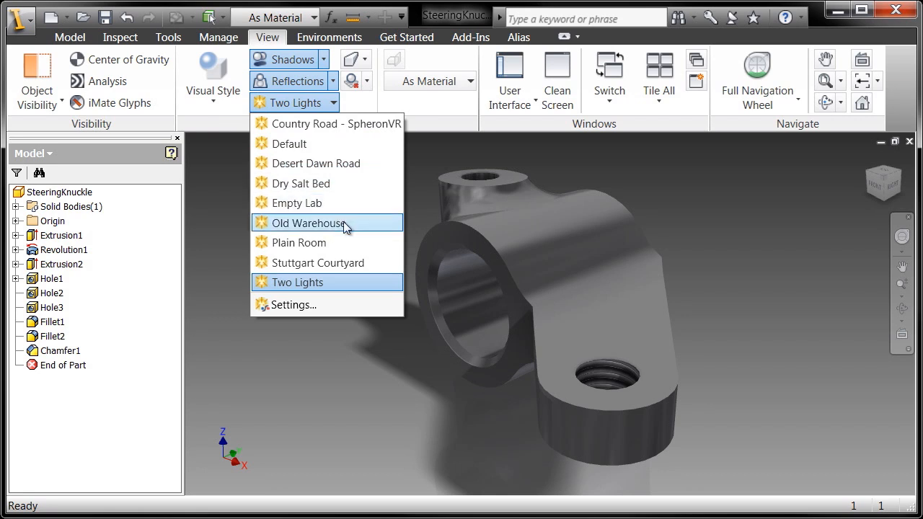
# - Apply the Old Warehouse lighting style to the steering knuckle
pyautogui.click(309, 222)
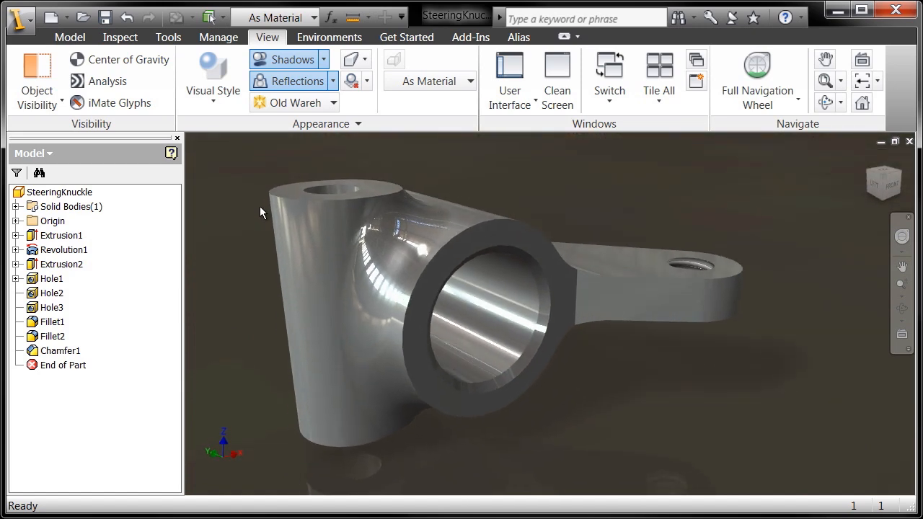
# - Bring up the Style and Standard Editor for the Old Warehouse lighting style
pyautogui.click(294, 103)
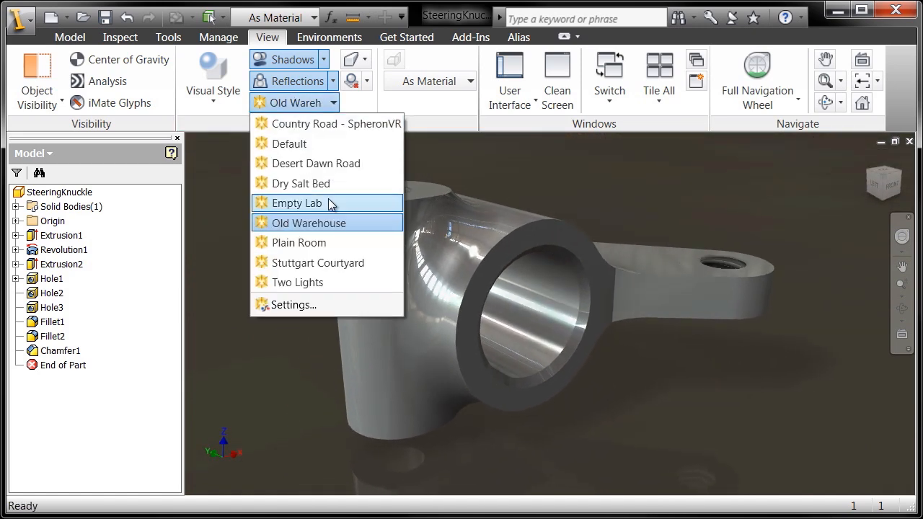
pyautogui.click(293, 304)
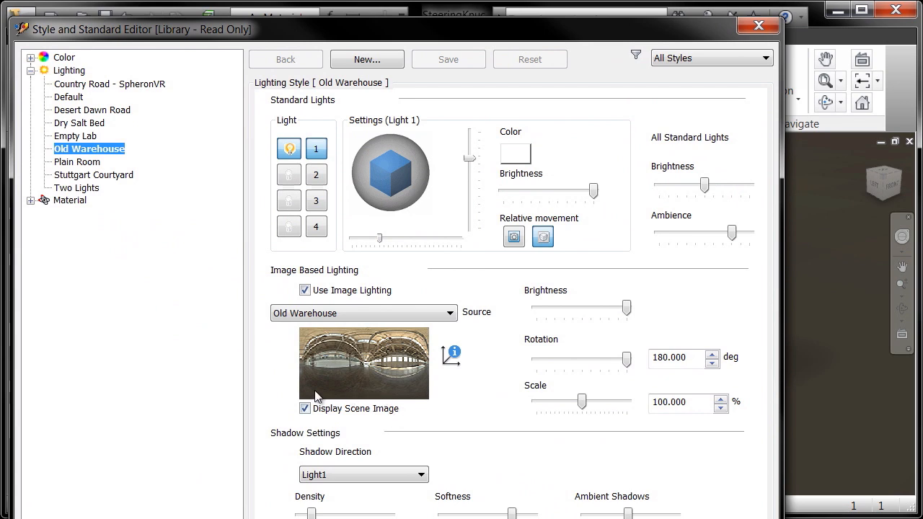
# - Turn off Display Scene Image and lower the All Standard Lights ambience slider
pyautogui.click(304, 408)
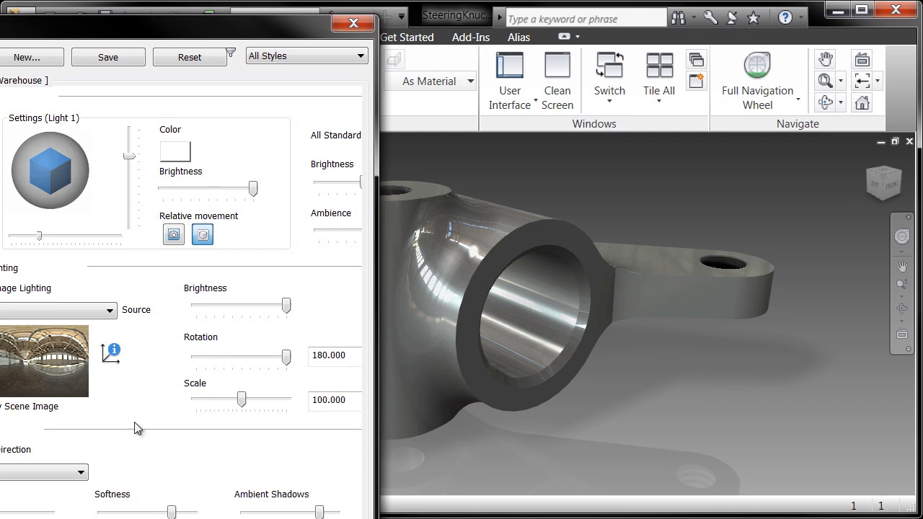
pyautogui.moveTo(338, 194); pyautogui.dragTo(339, 180)
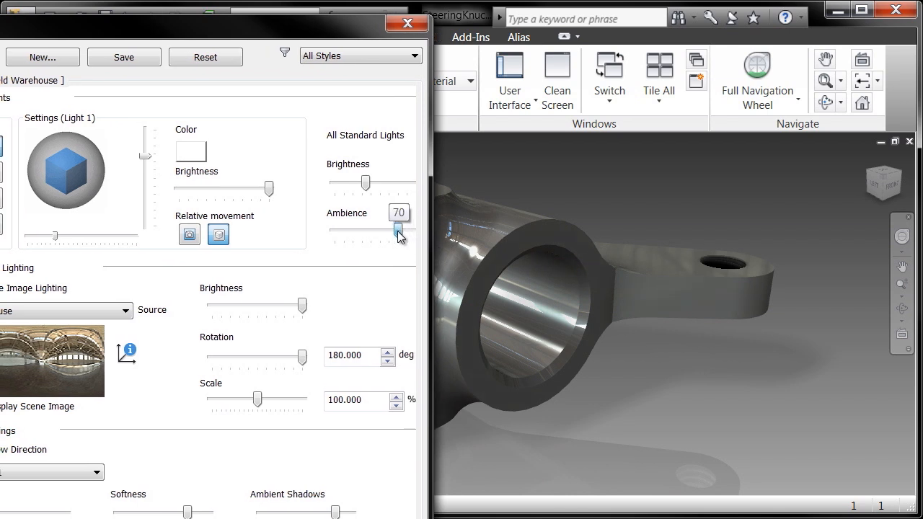
pyautogui.moveTo(401, 234); pyautogui.dragTo(378, 234)
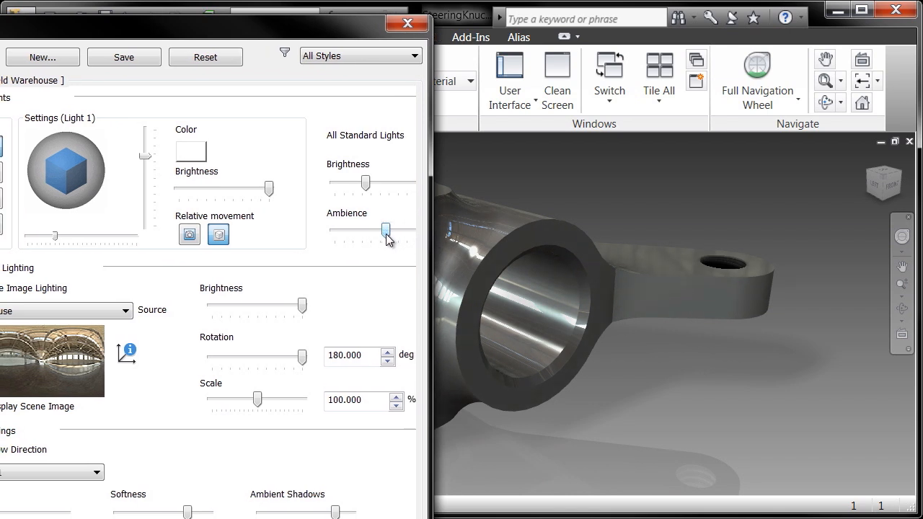